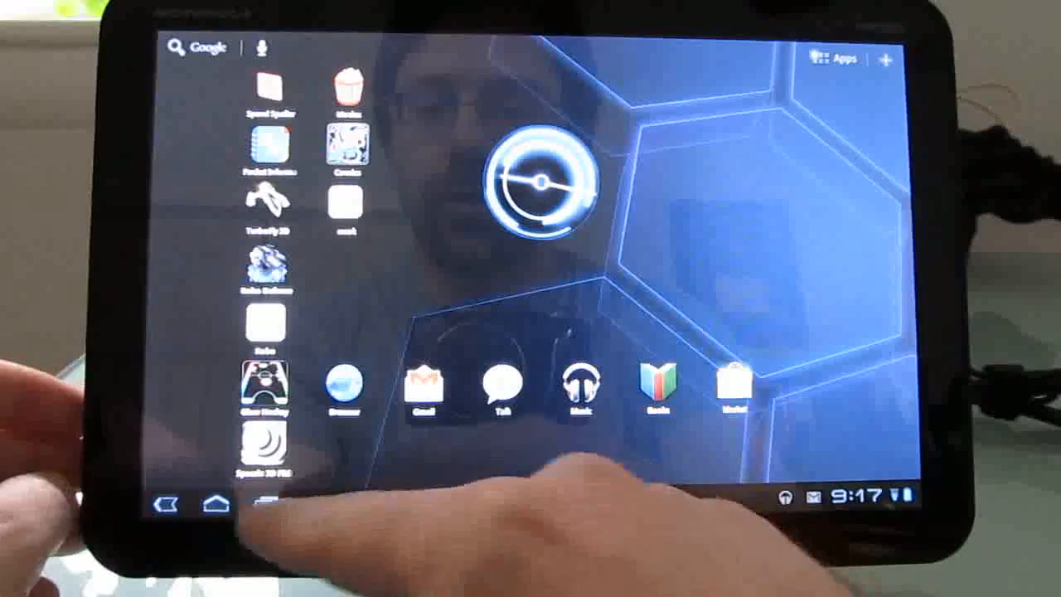
# Swipe to the home panel showing the calendar widget and stacked photo widget
pyautogui.click(265, 497)
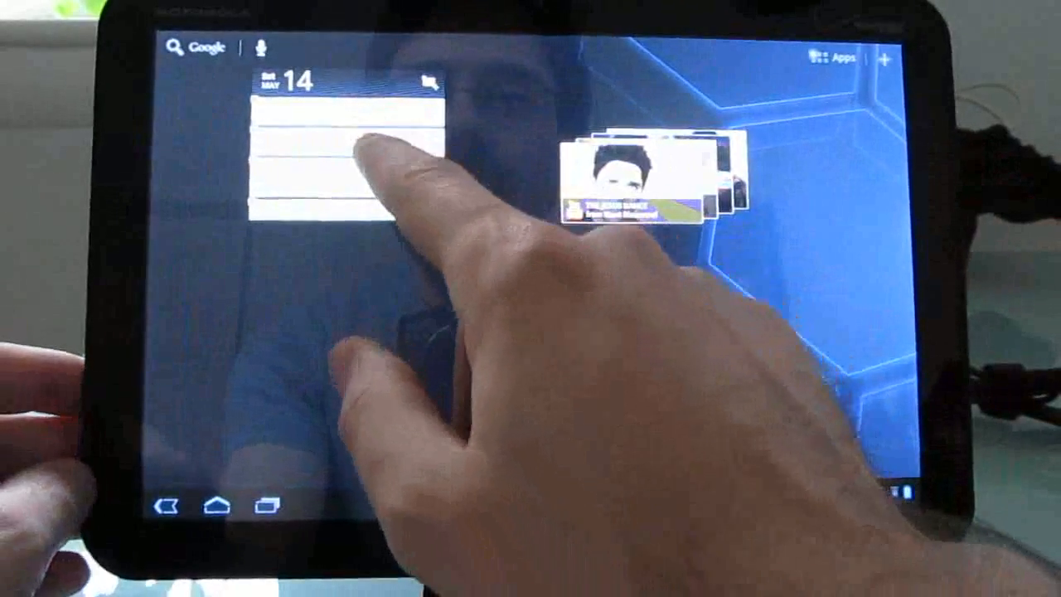
# Open the Android Market's Movies tab listing featured and best-selling films
pyautogui.click(348, 157)
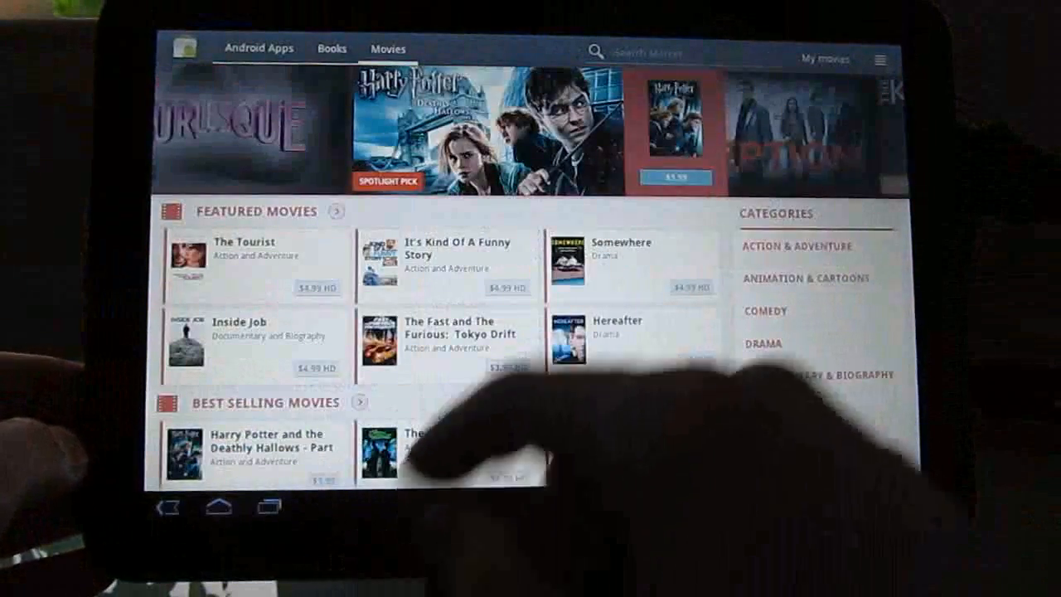
# Browse the Market's Apps, Books and Movies sections, then return home
pyautogui.click(258, 48)
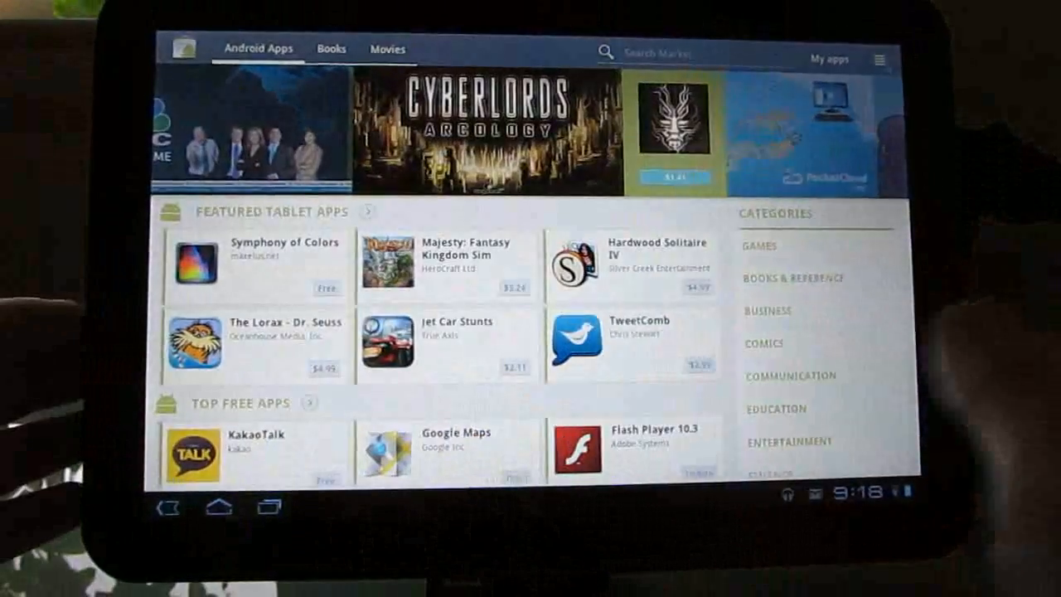
pyautogui.click(331, 48)
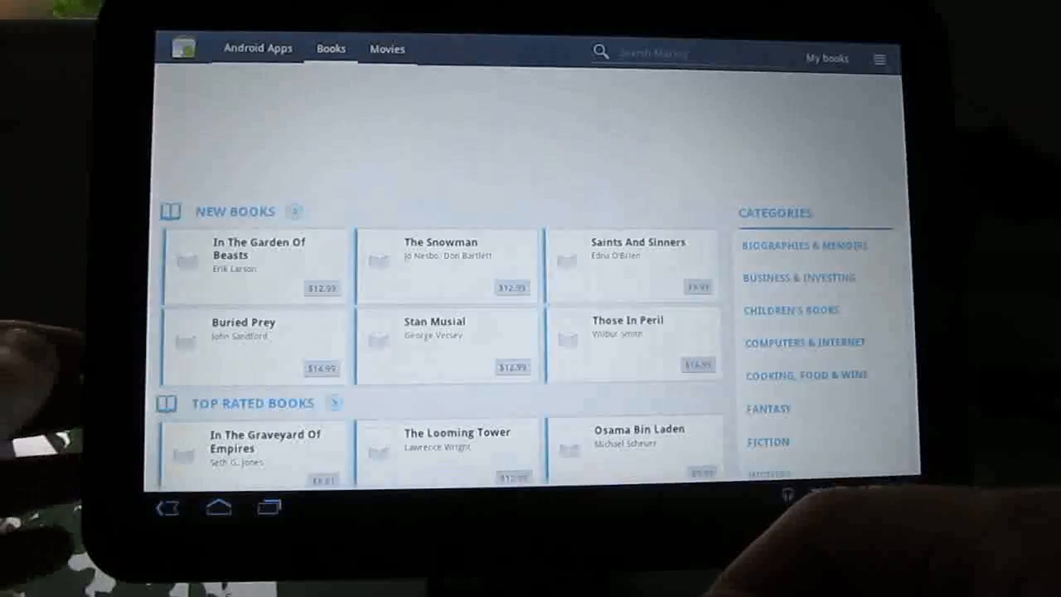
pyautogui.click(387, 49)
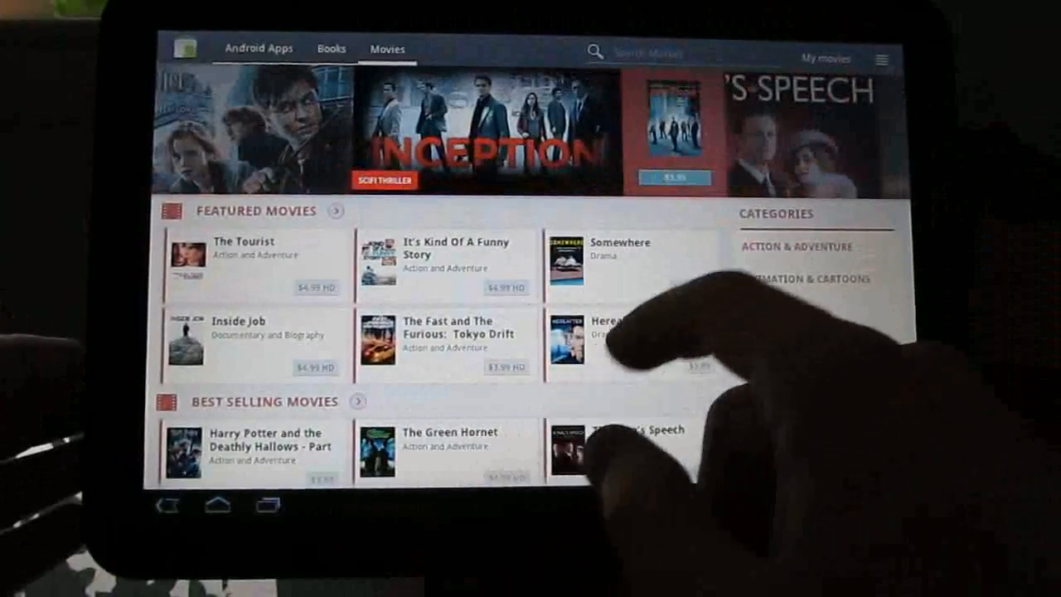
pyautogui.click(487, 124)
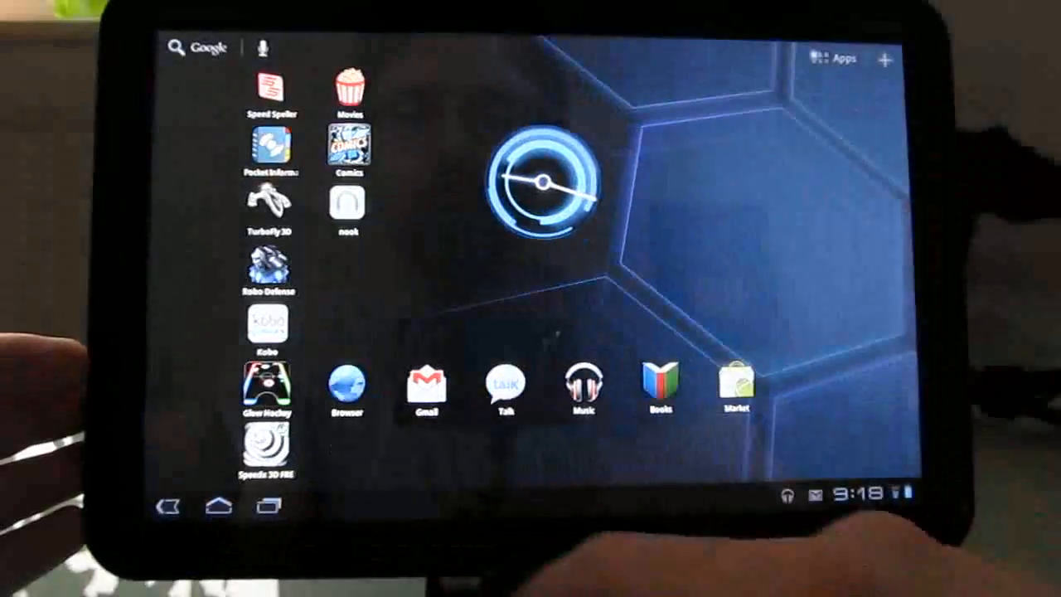
pyautogui.click(581, 387)
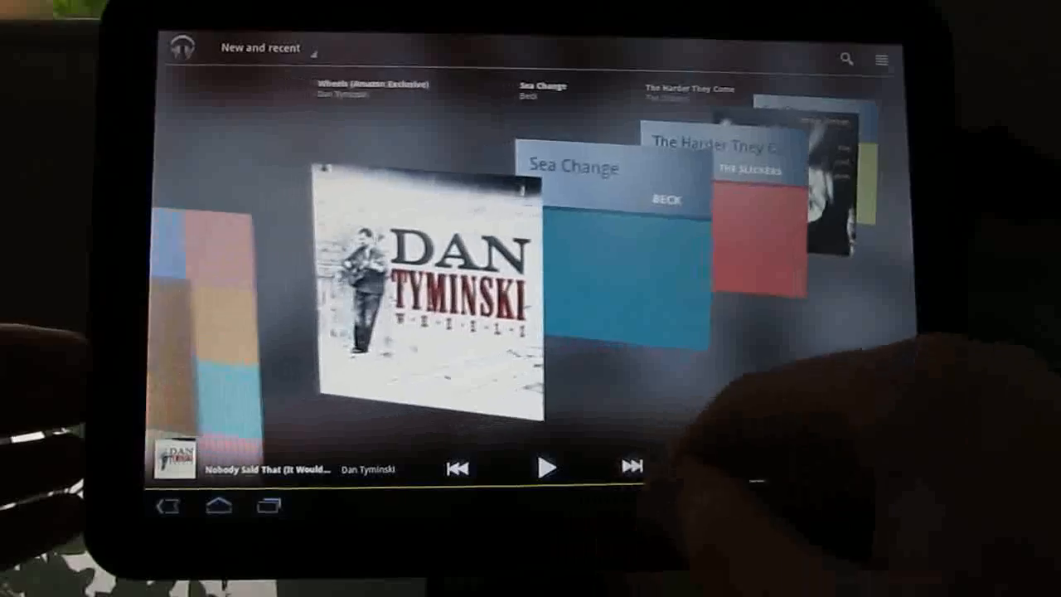
pyautogui.click(219, 506)
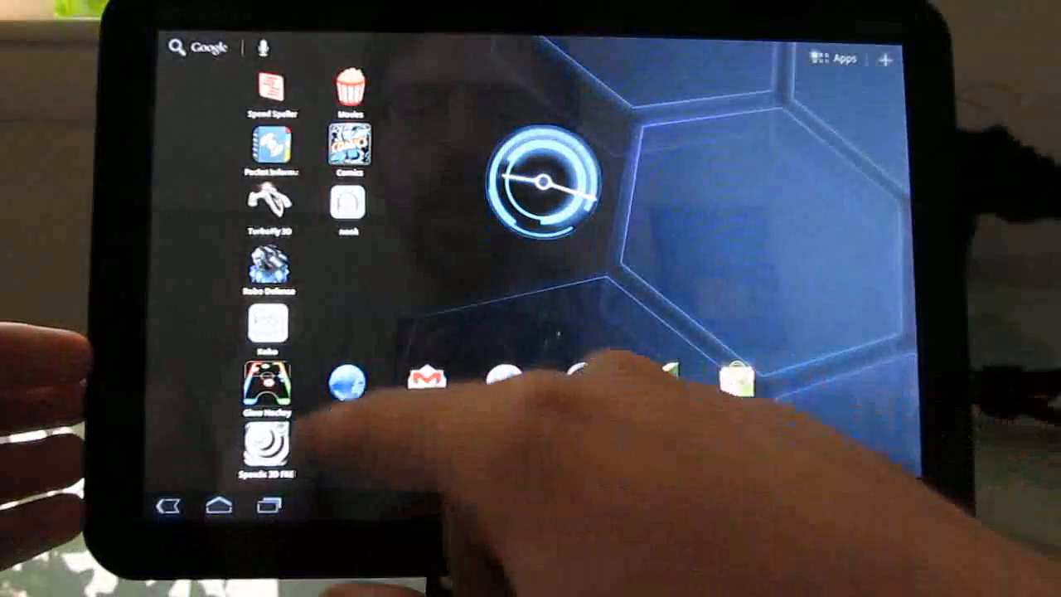
# Launch Browser on the Mobiputing article and reach Settings through quick controls
pyautogui.click(346, 379)
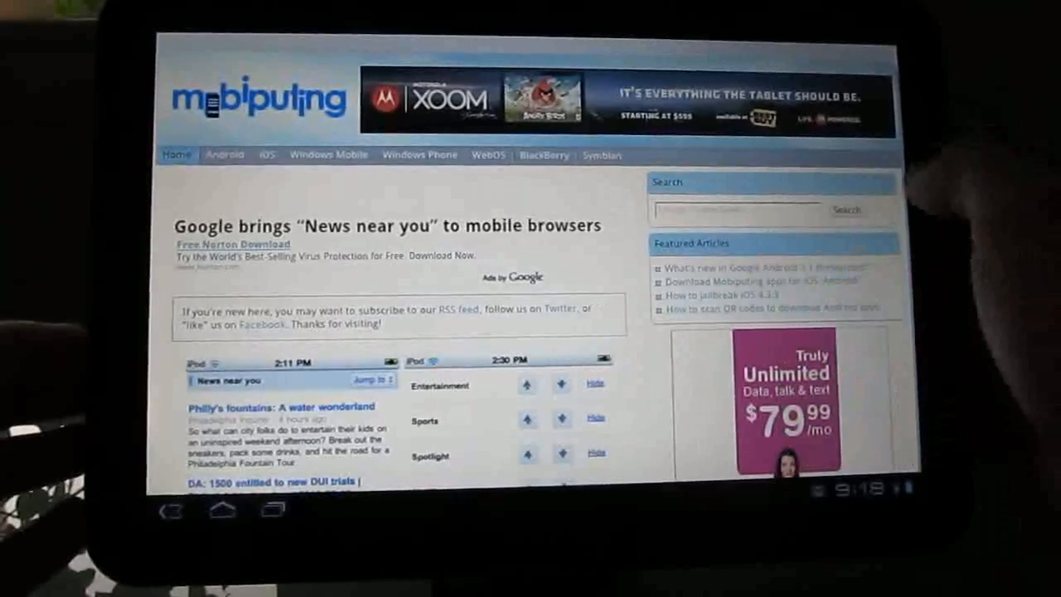
pyautogui.click(871, 154)
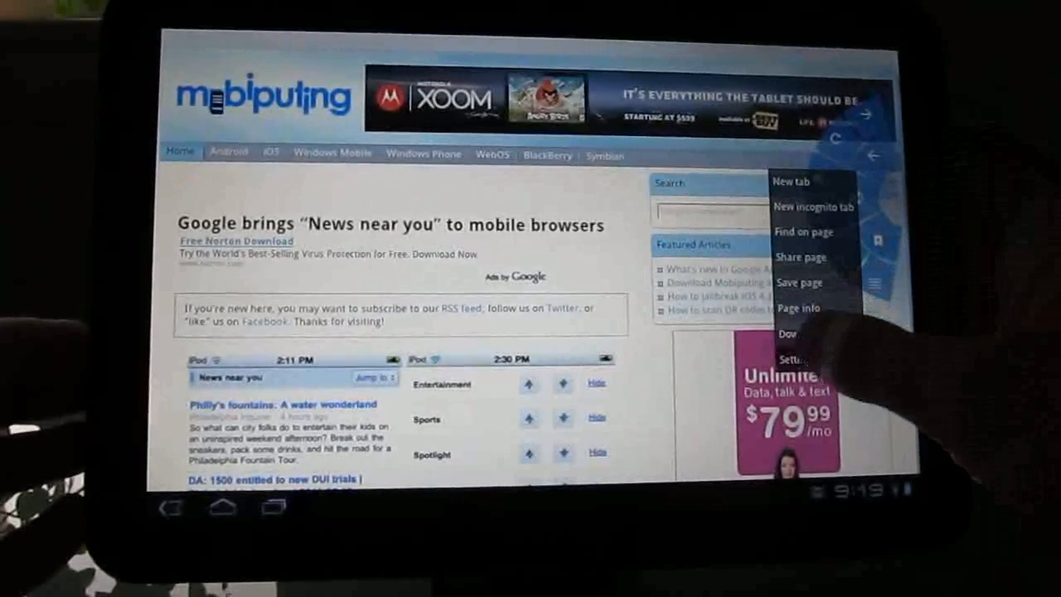
pyautogui.click(793, 359)
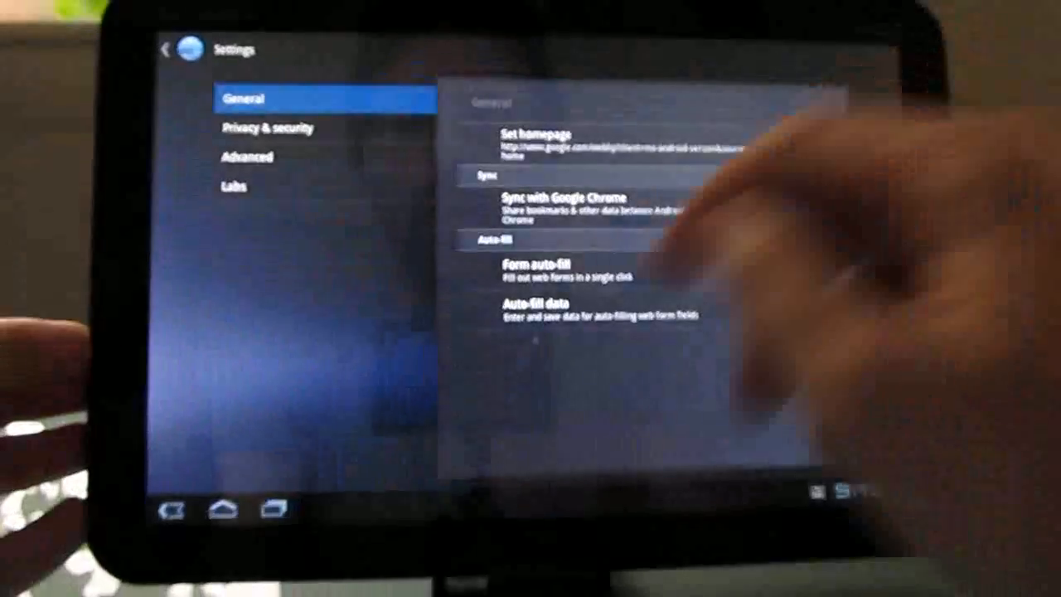
# Show the Labs settings section with Quick controls checked
pyautogui.click(234, 186)
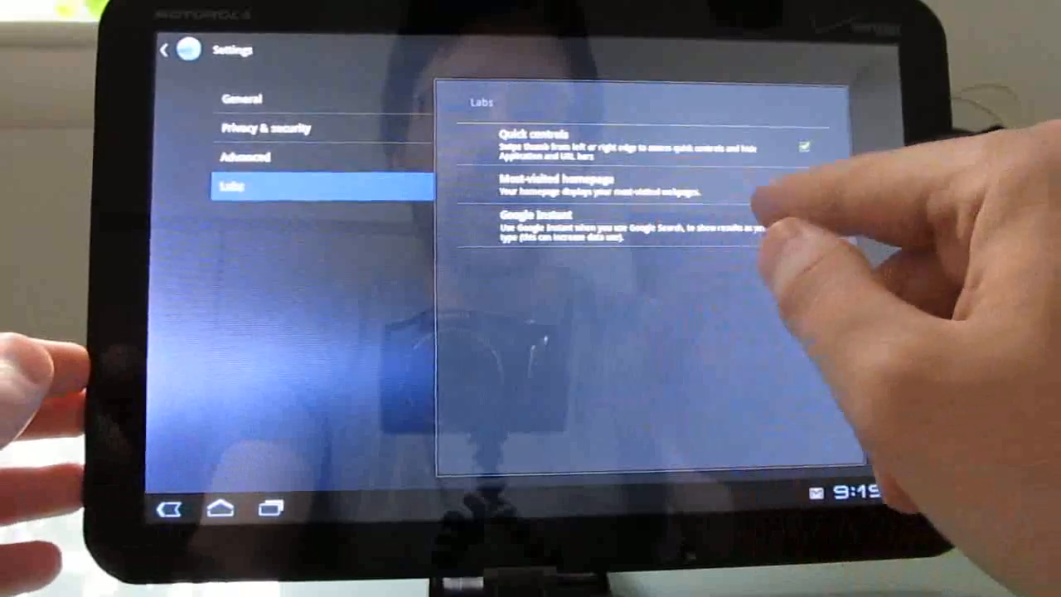
# Show recent apps: Calendar, Gmail, Market, Music and Browser
pyautogui.click(806, 226)
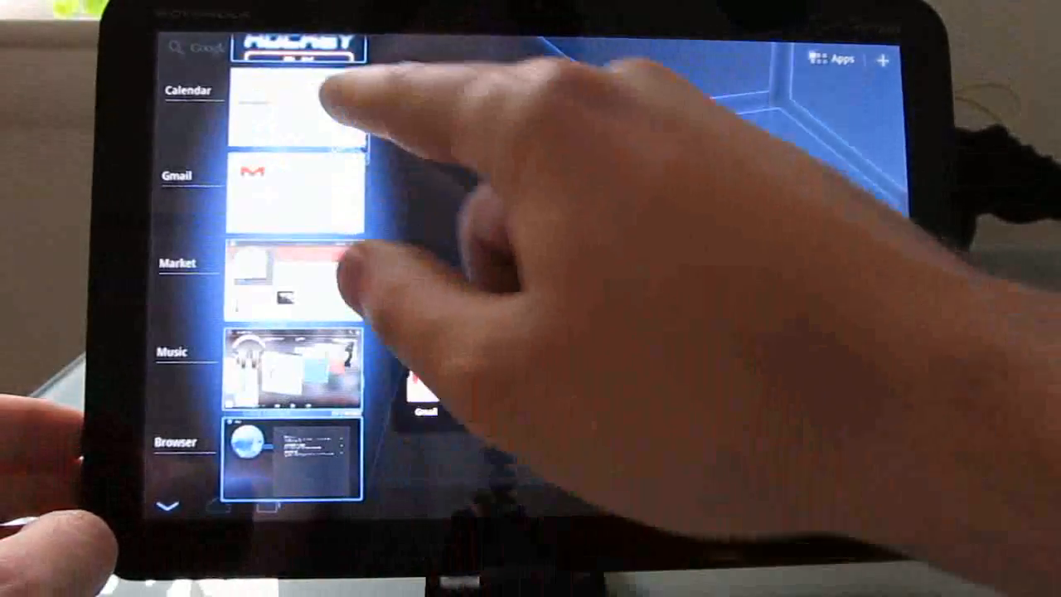
# Open Calendar from recent apps to view the May 2011 week, then go home
pyautogui.click(294, 108)
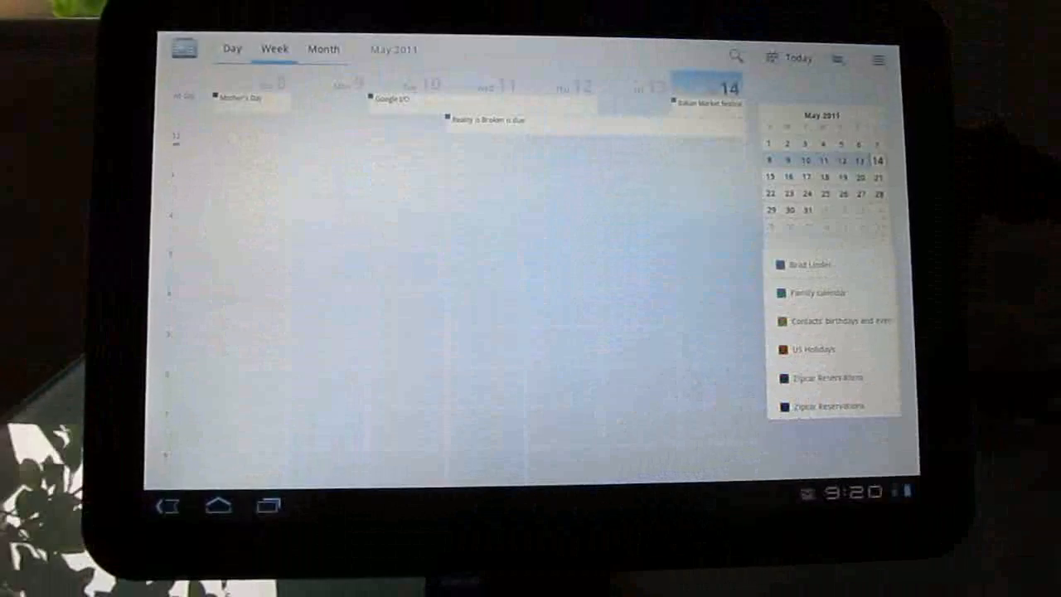
pyautogui.click(218, 506)
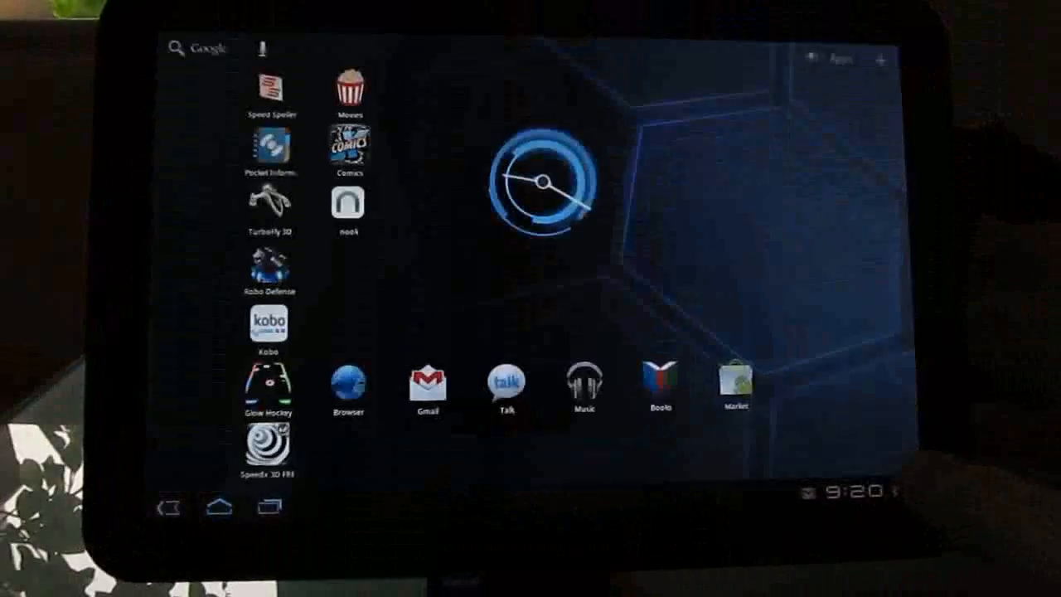